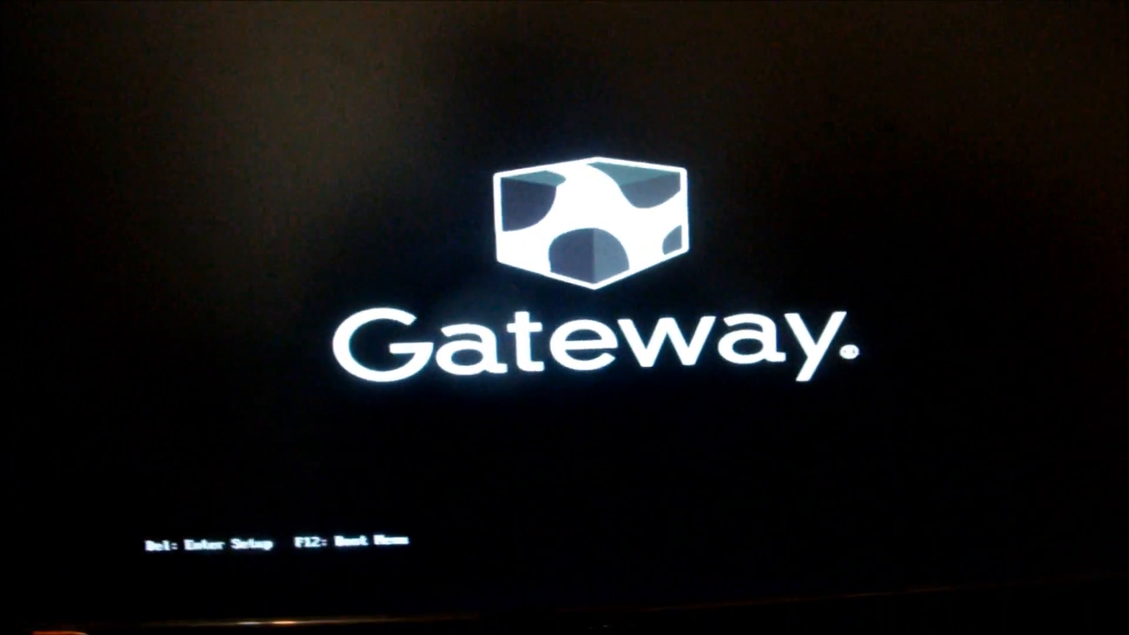
- Boot from the USB drive via the F12 Boot Menu and choose "Run Ubuntu from this USB"
{"action": "key", "text": "f12"}
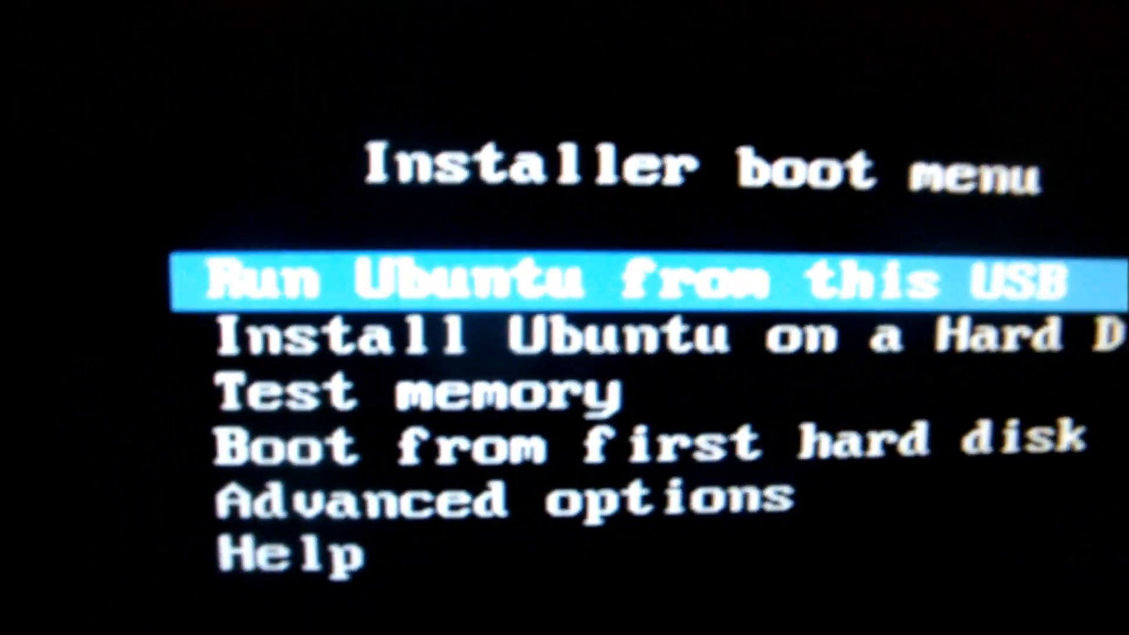
{"action": "key", "text": "Return"}
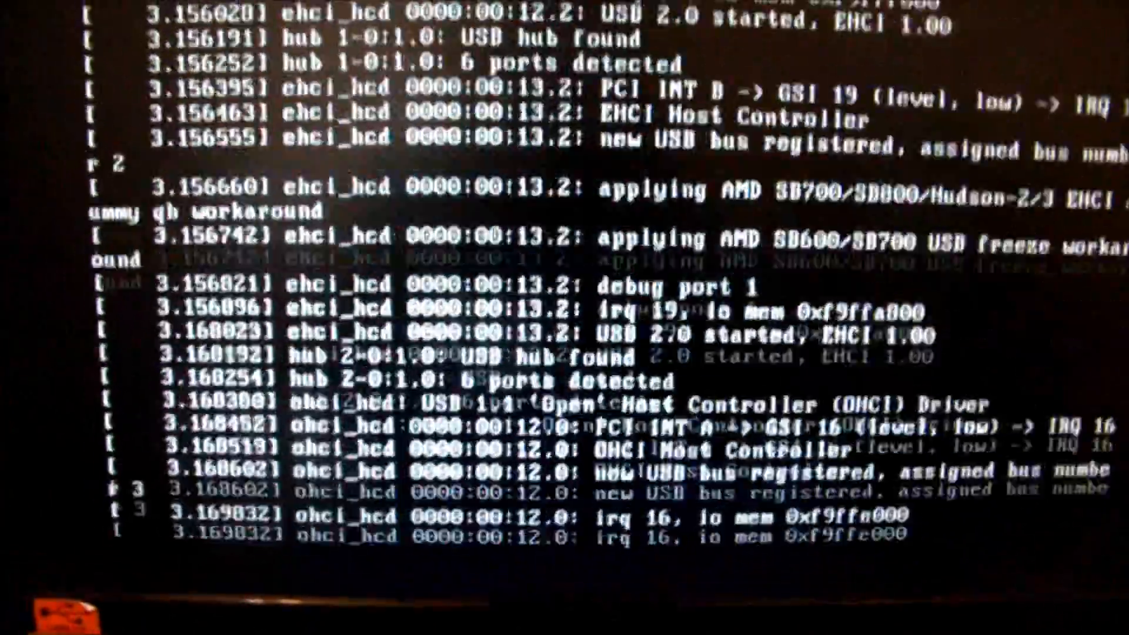